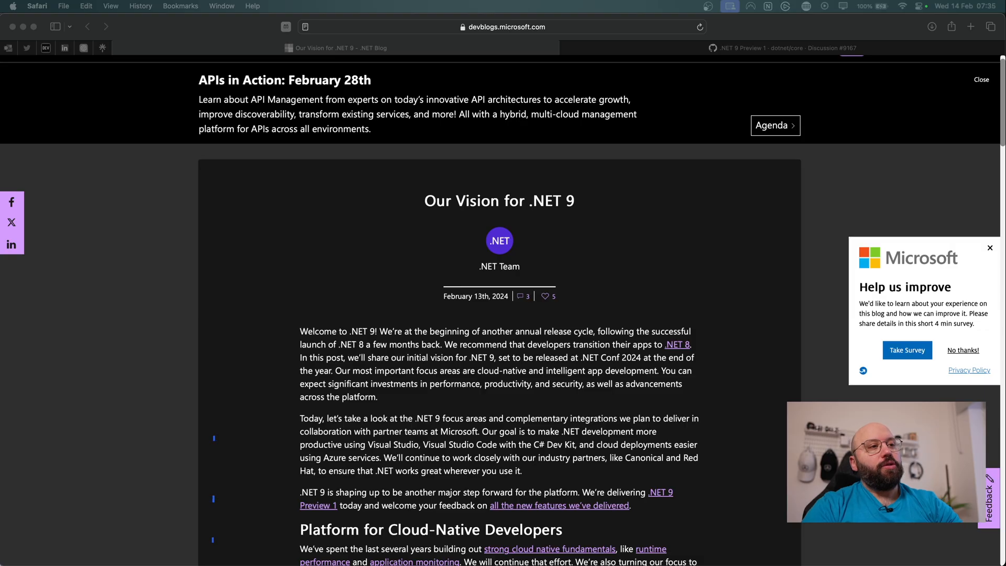
mouse_move(644, 247)
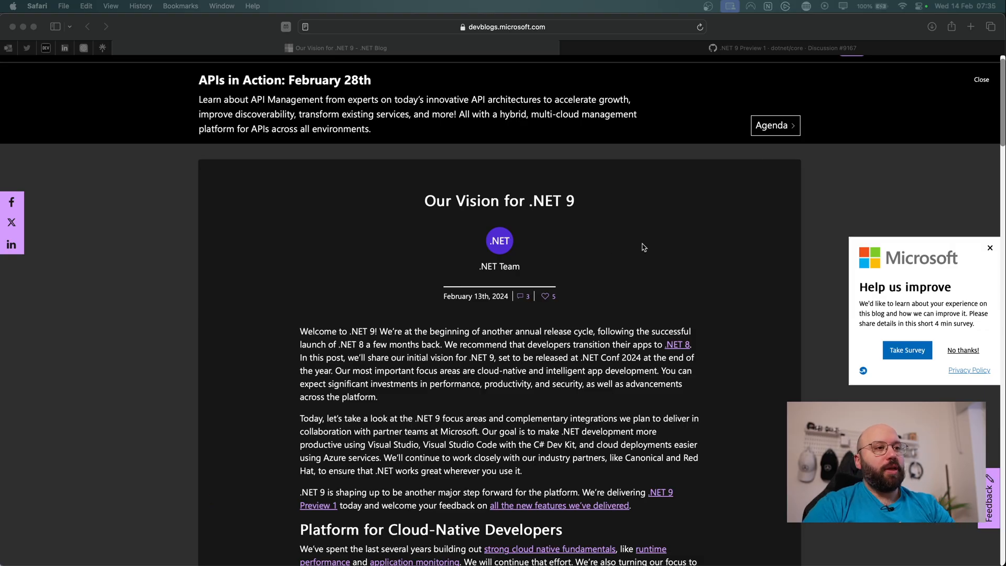
Scroll through the post's intro and Platform for Cloud-Native Developers, settling on the Tools section
scroll(down, 3)
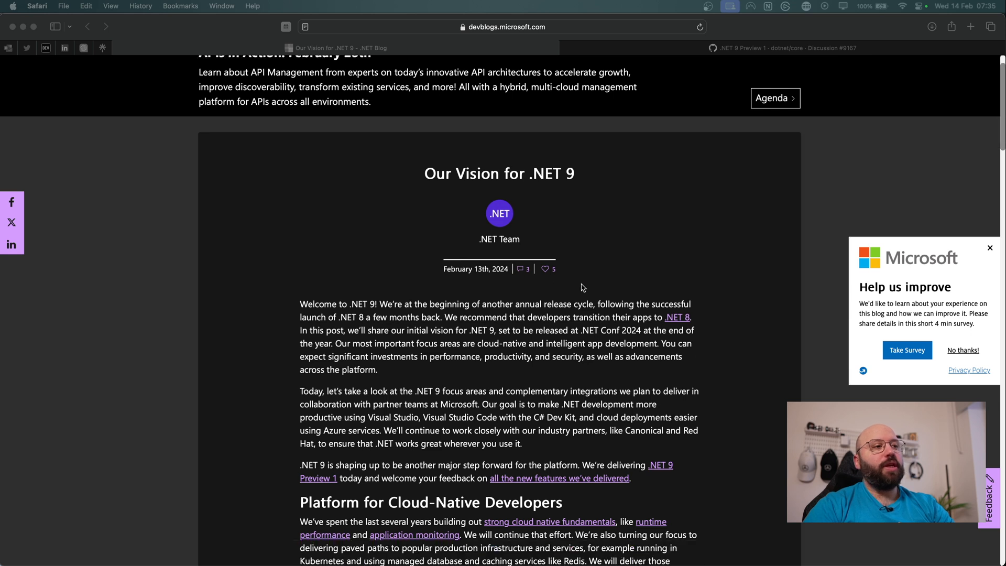
scroll(down, 3)
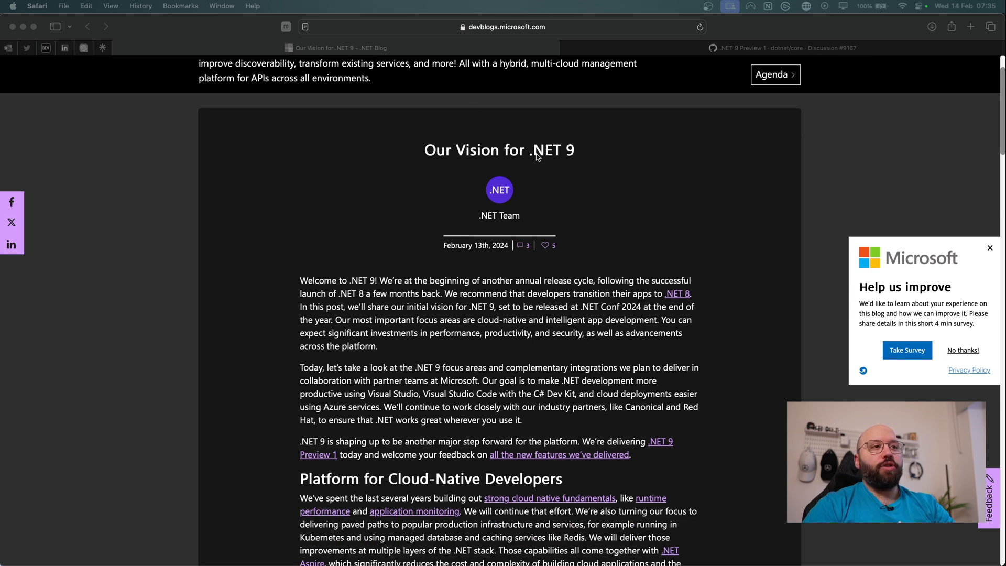
scroll(down, 3)
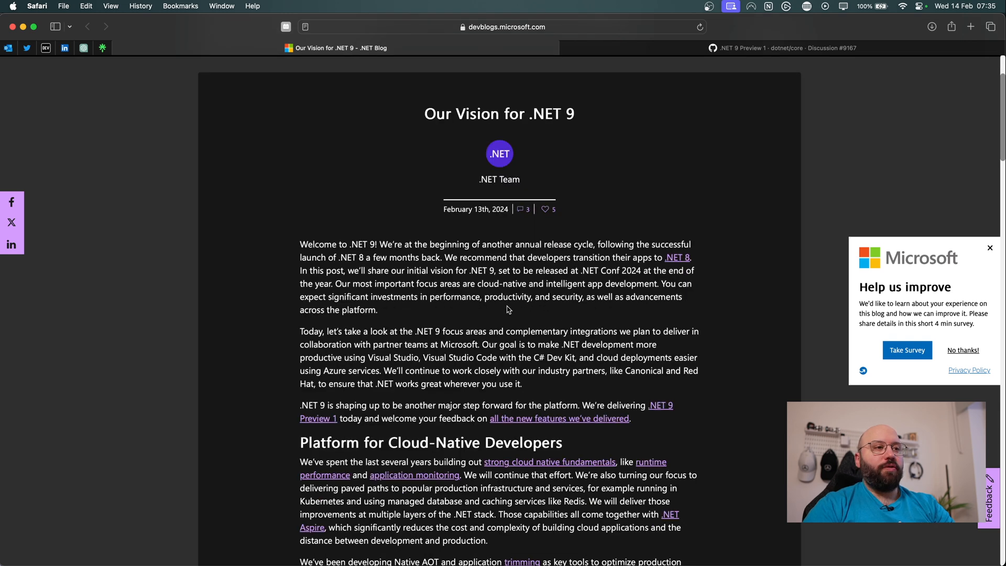
scroll(down, 3)
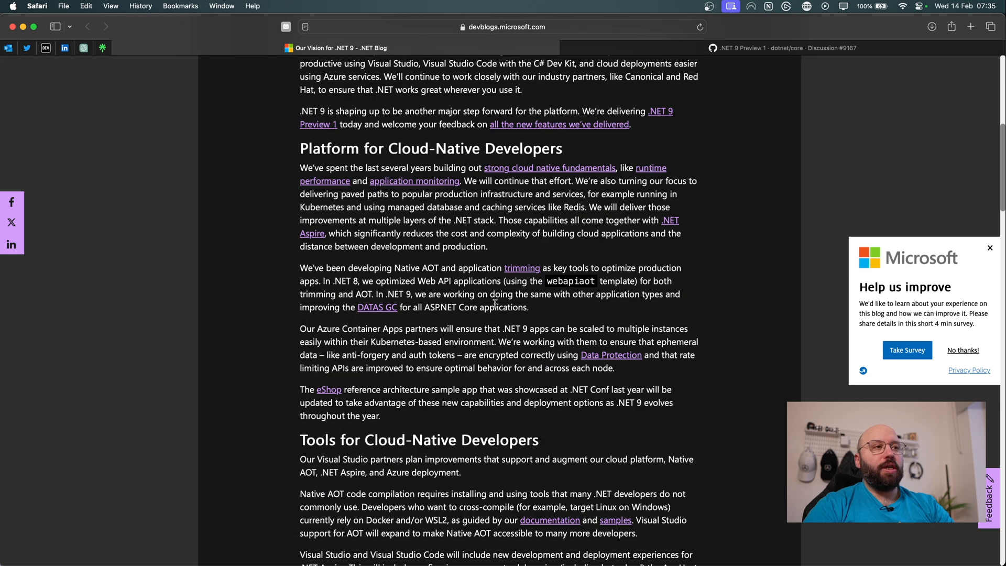
mouse_move(388, 152)
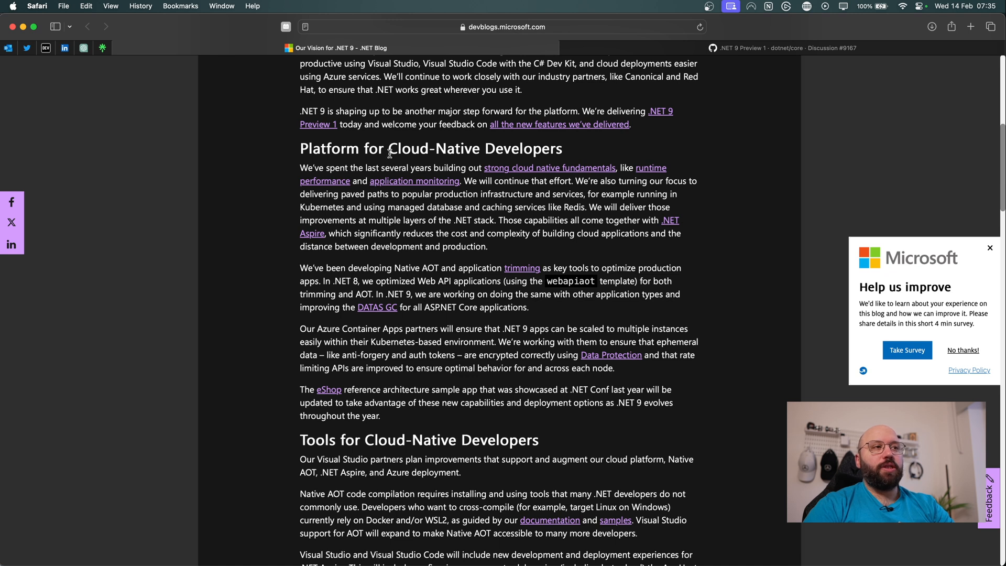
scroll(down, 3)
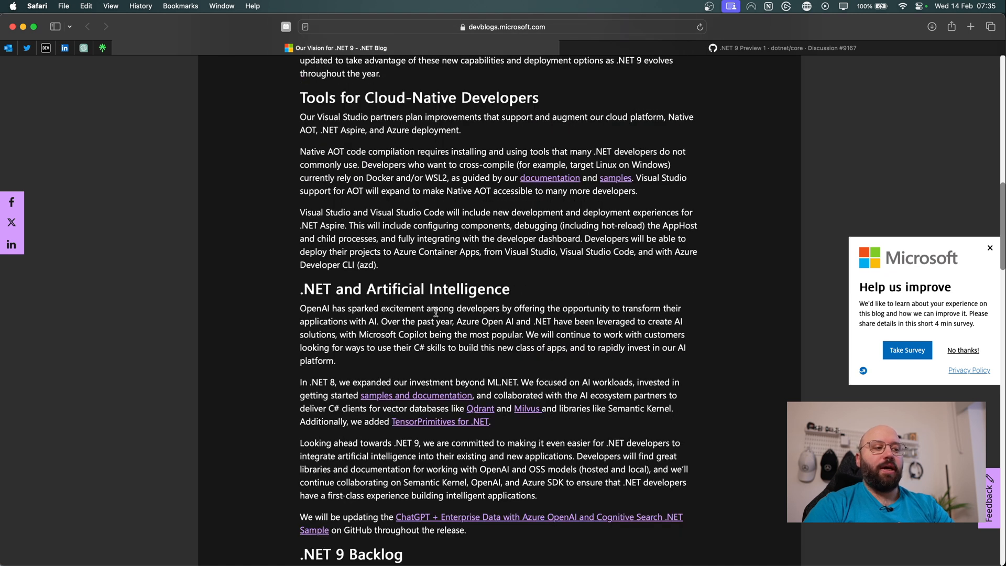
scroll(up, 3)
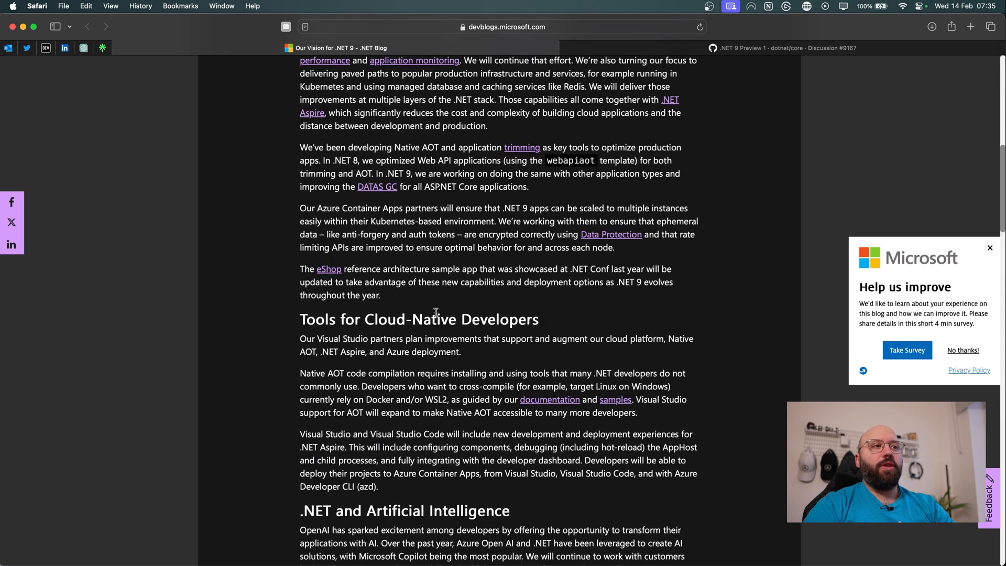
scroll(up, 3)
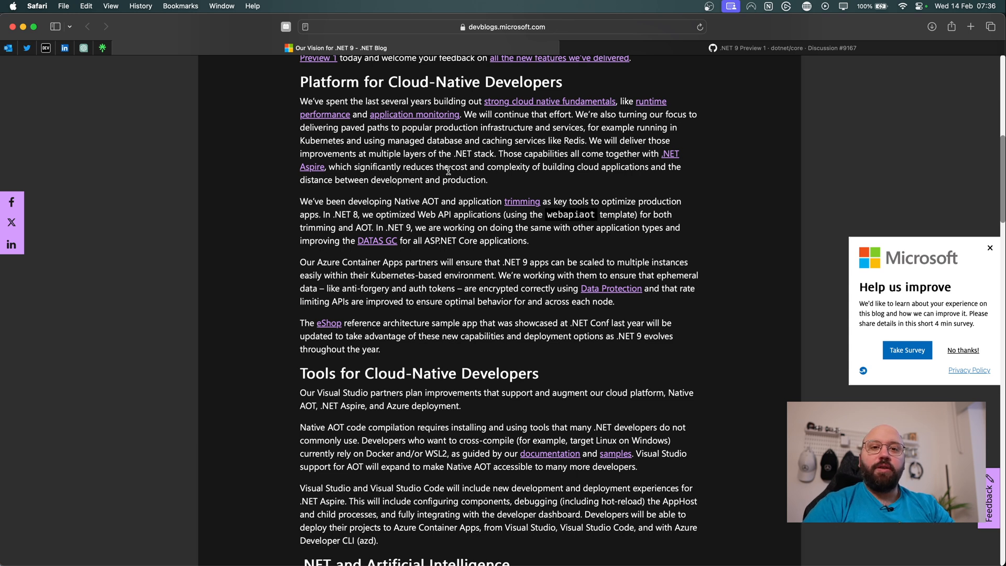
mouse_move(425, 207)
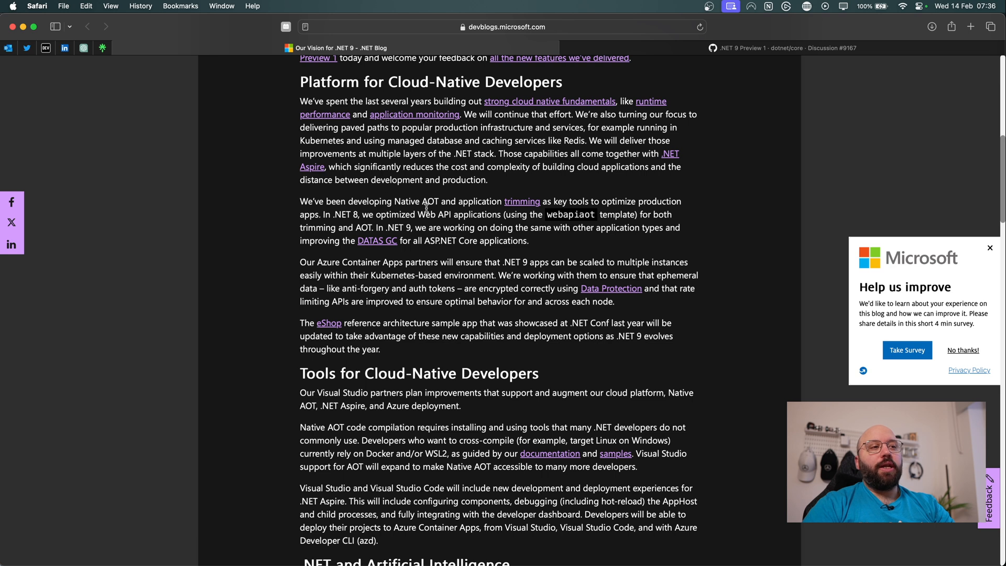
double_click(416, 202)
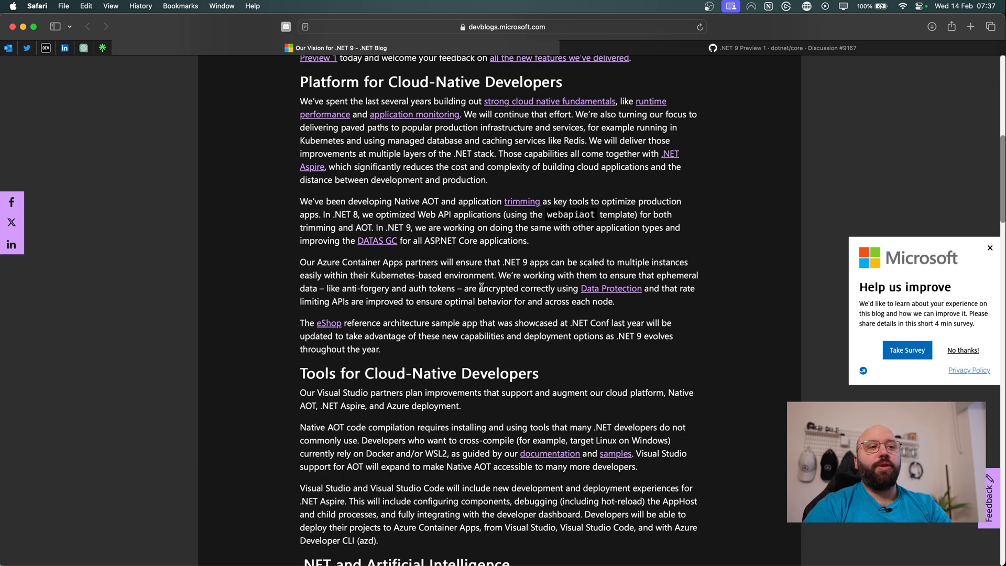
mouse_move(507, 202)
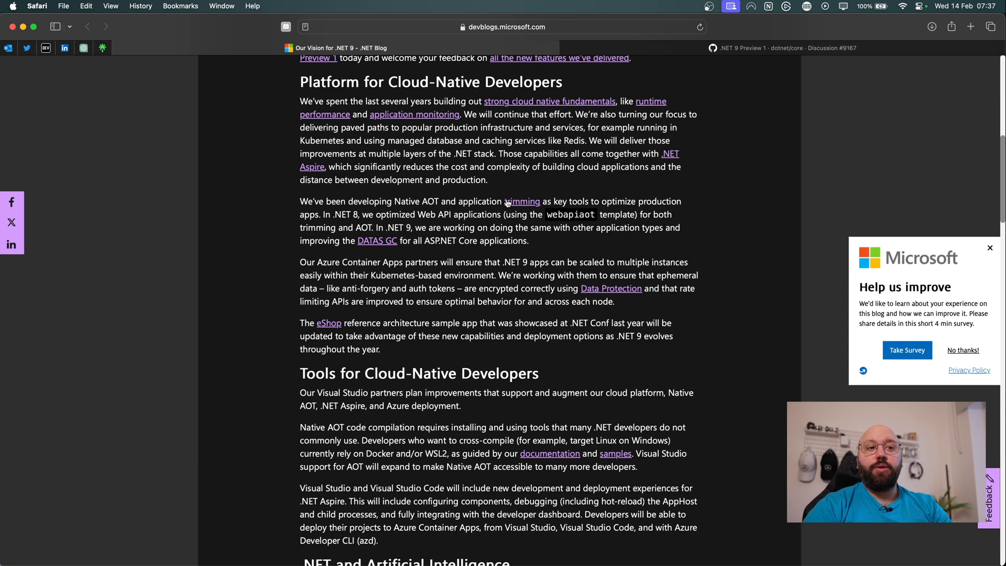
mouse_move(457, 172)
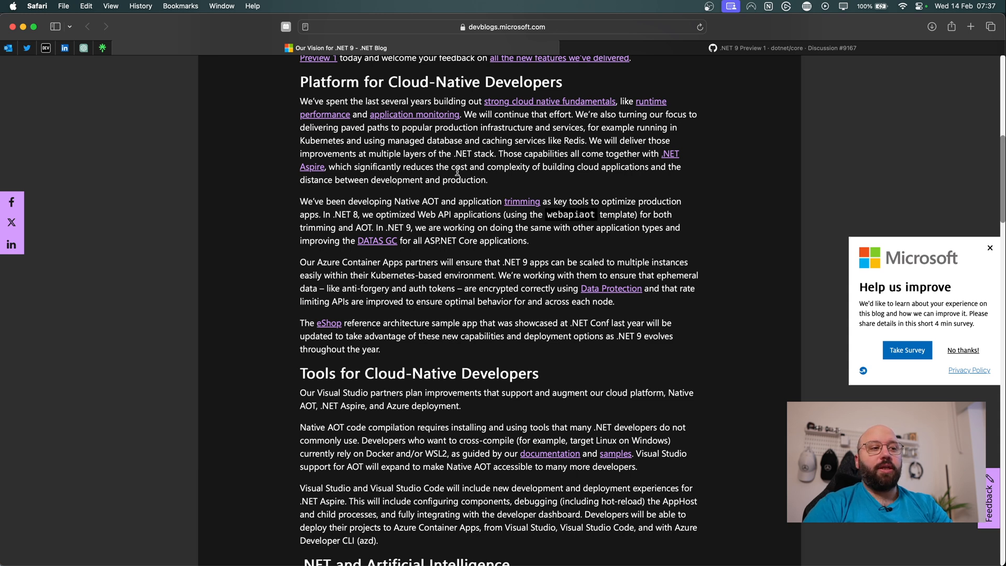
Scroll down until the .NET and Artificial Intelligence heading is in view with the .NET 9 Backlog below
scroll(down, 3)
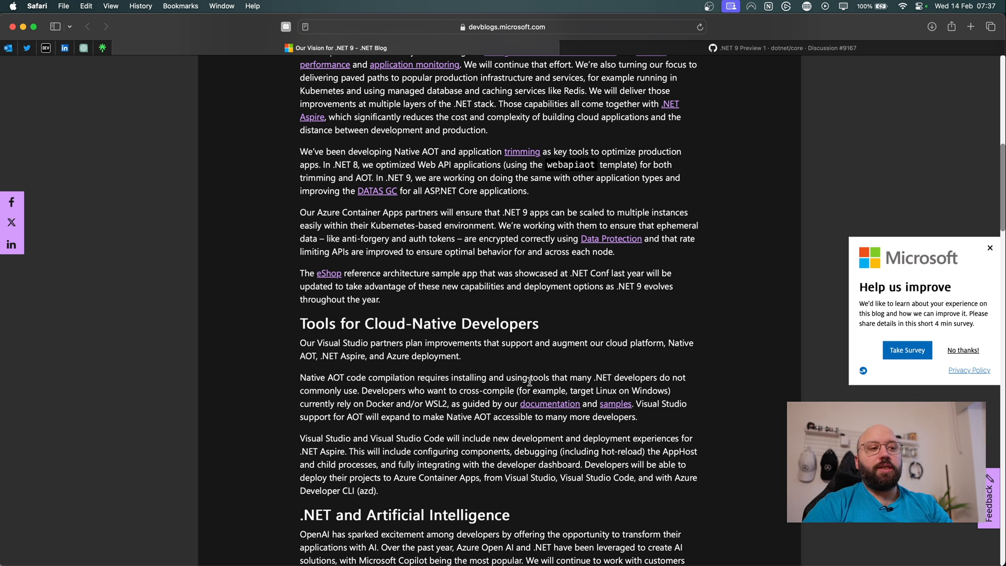
scroll(down, 3)
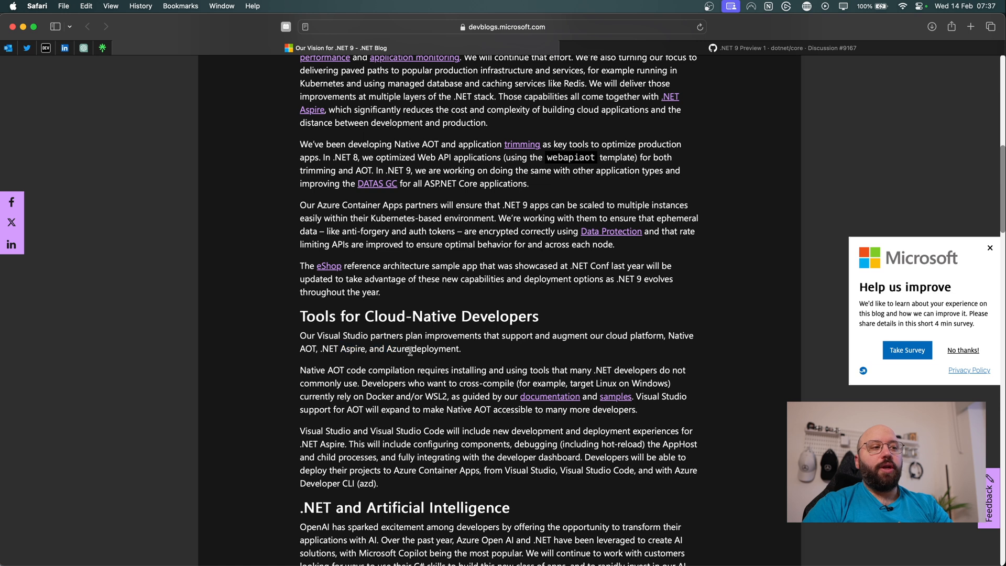
scroll(down, 3)
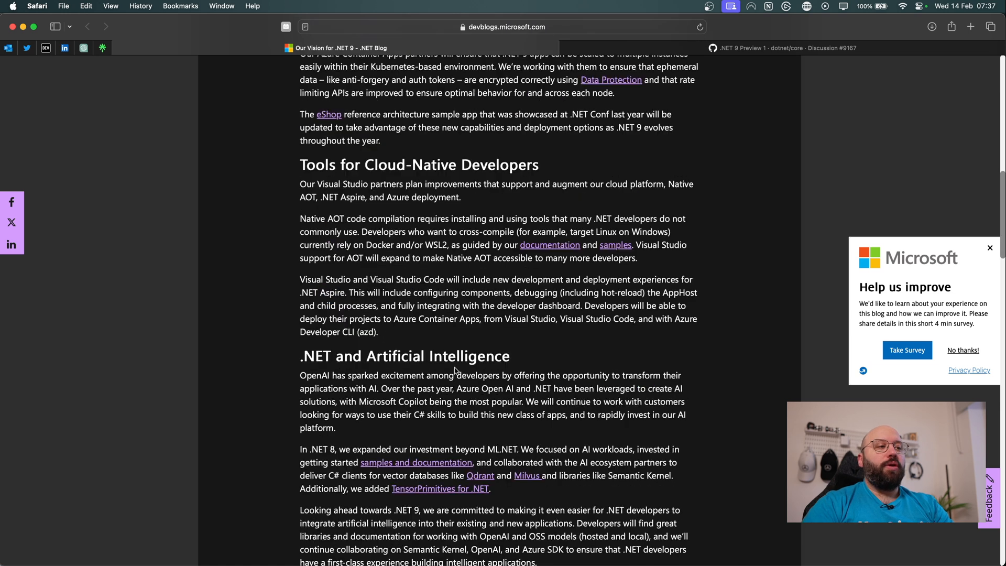
scroll(down, 3)
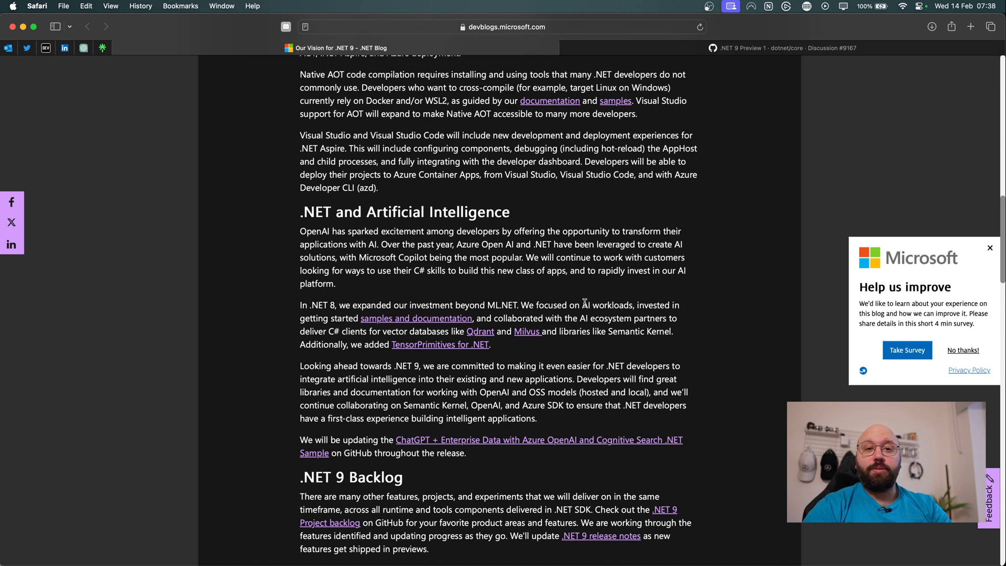
mouse_move(321, 434)
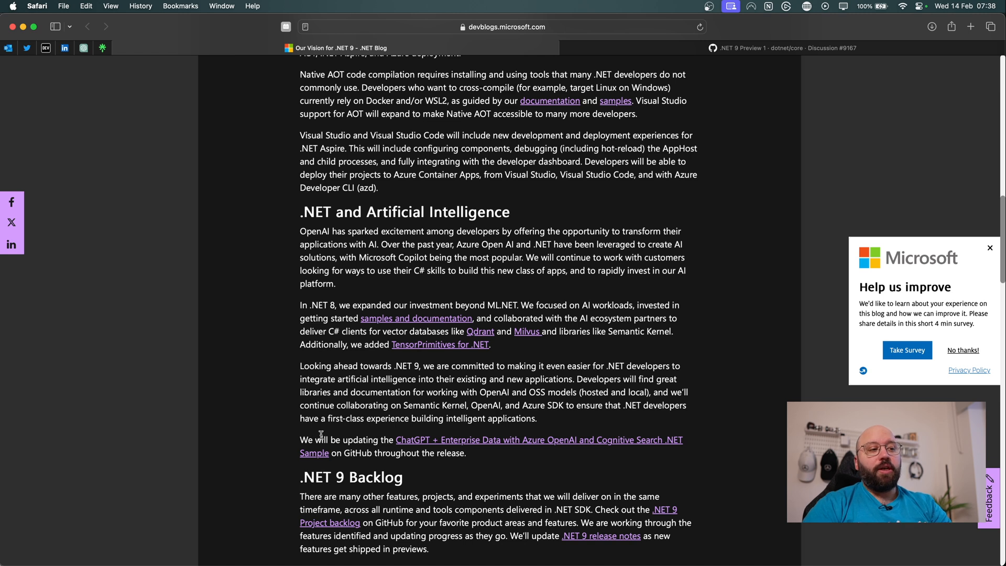
mouse_move(478, 450)
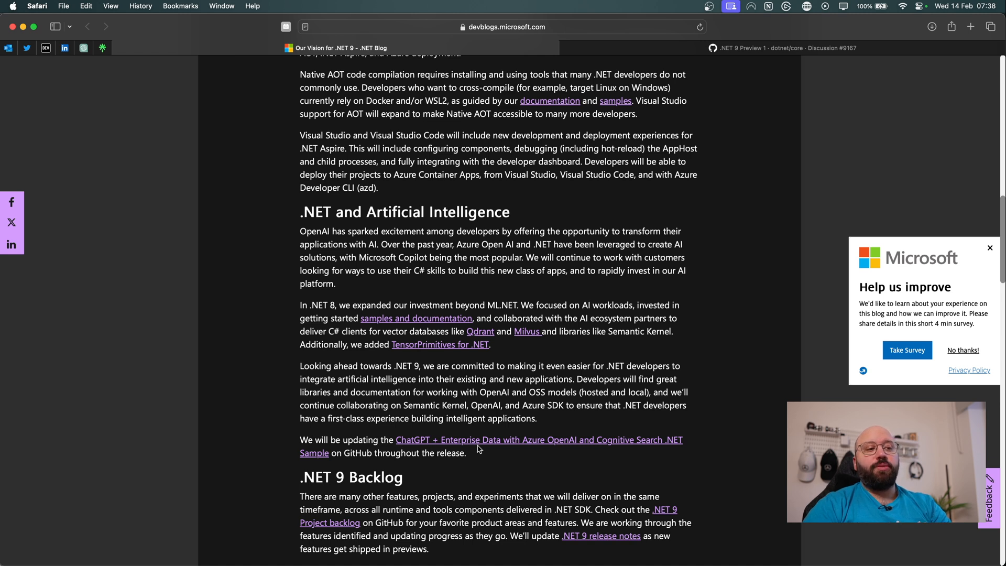
mouse_move(619, 453)
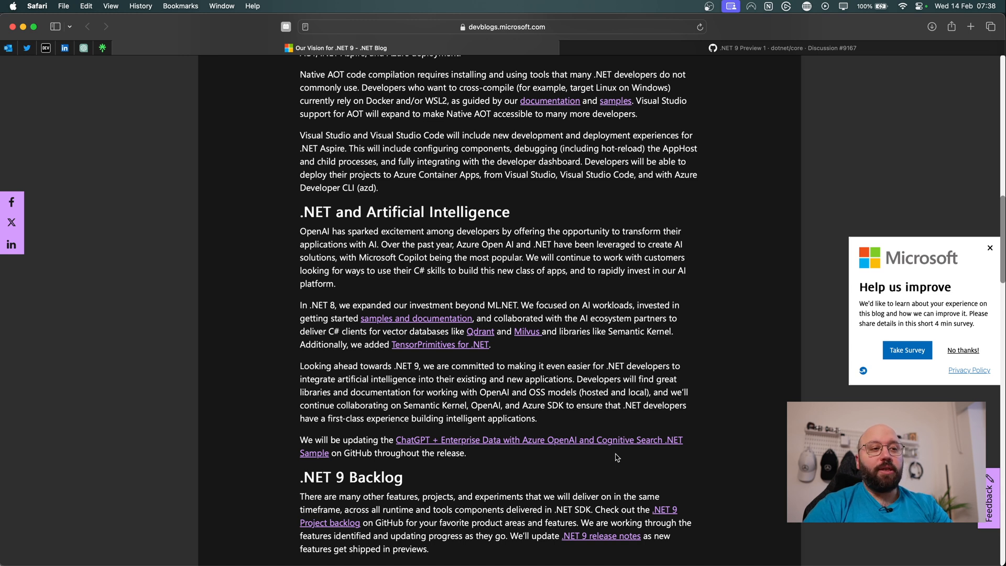
mouse_move(399, 331)
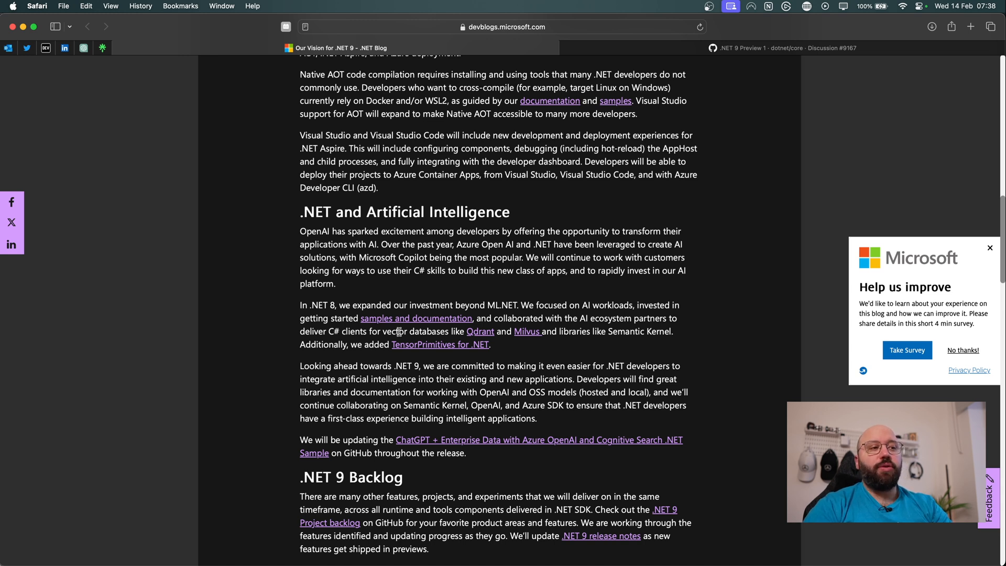
mouse_move(571, 353)
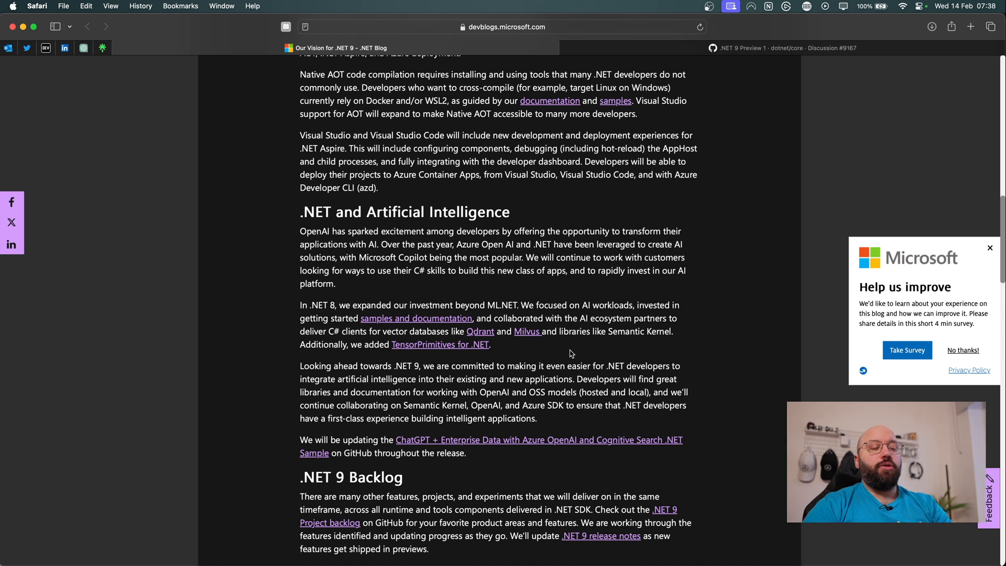
Scroll to the Try .NET 9 Preview 1 section and the Thank You heading
scroll(down, 3)
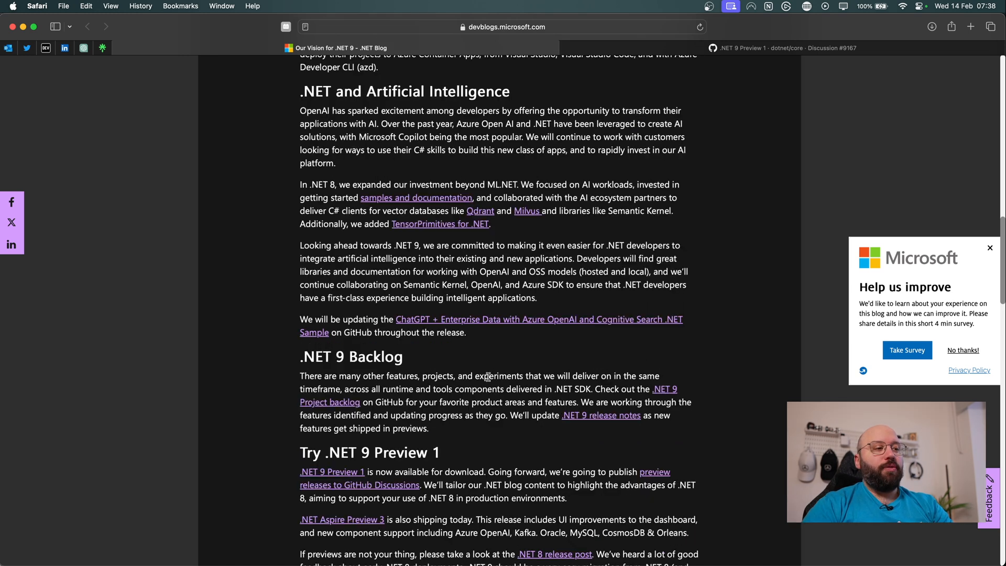
scroll(down, 3)
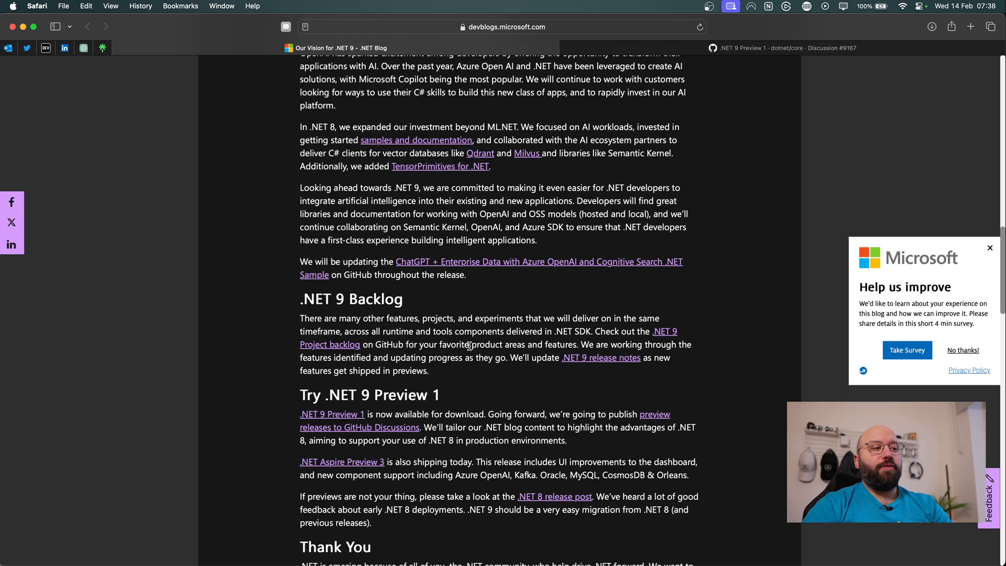
From a new tab, reach the GitHub discussion and follow its 'What's new in .NET 9' link to Microsoft Learn
click(971, 26)
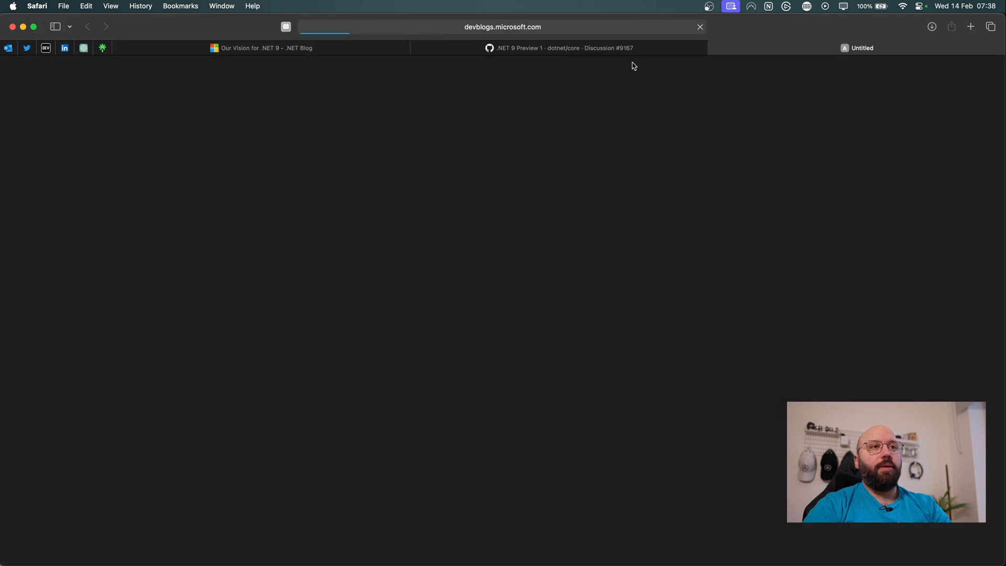
click(559, 47)
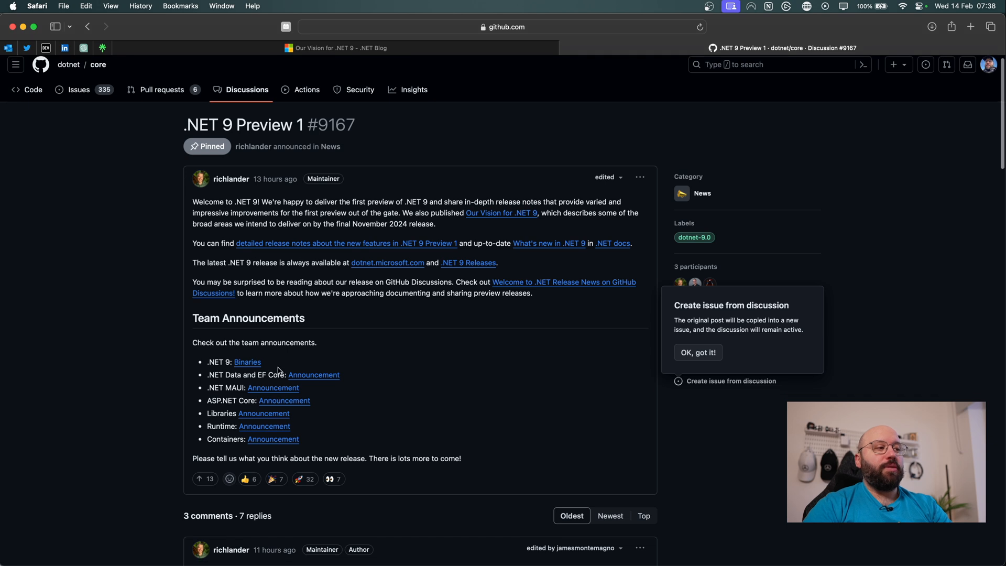
mouse_move(244, 371)
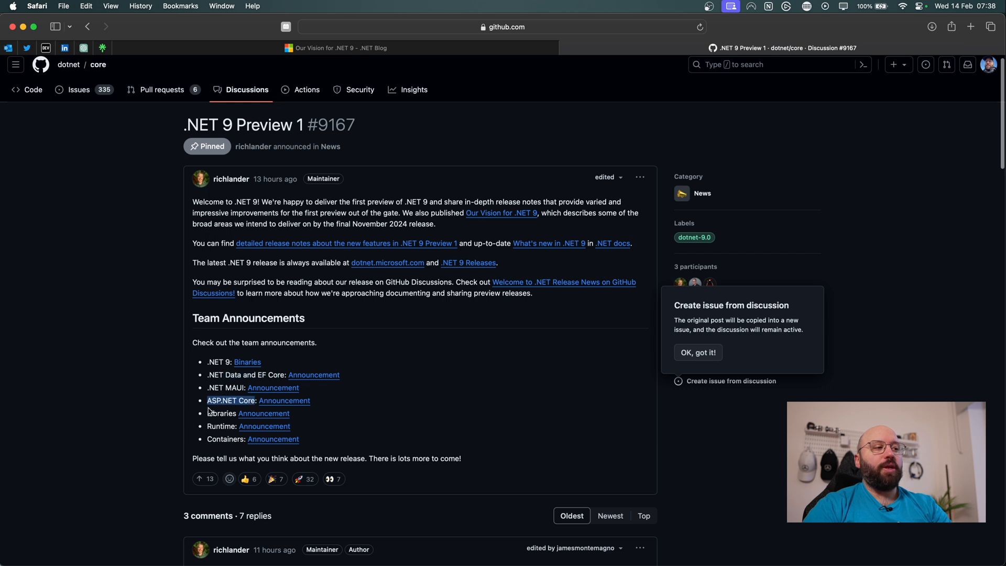
scroll(down, 3)
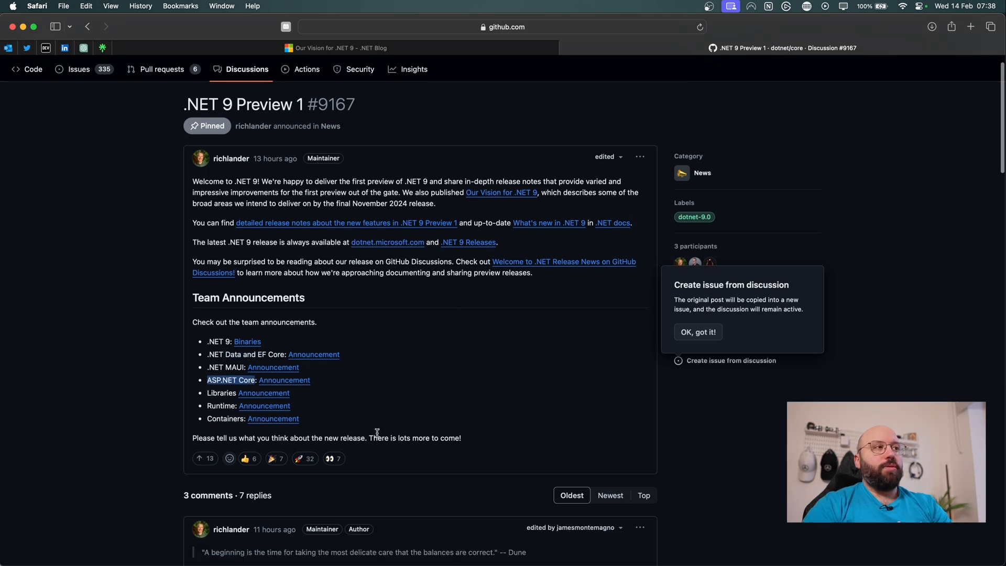
mouse_move(334, 323)
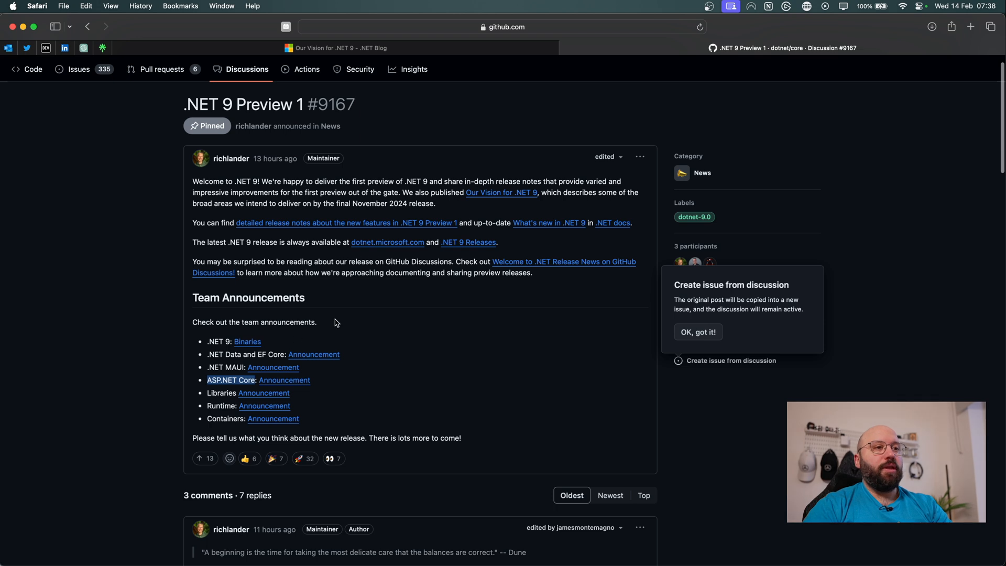
click(548, 222)
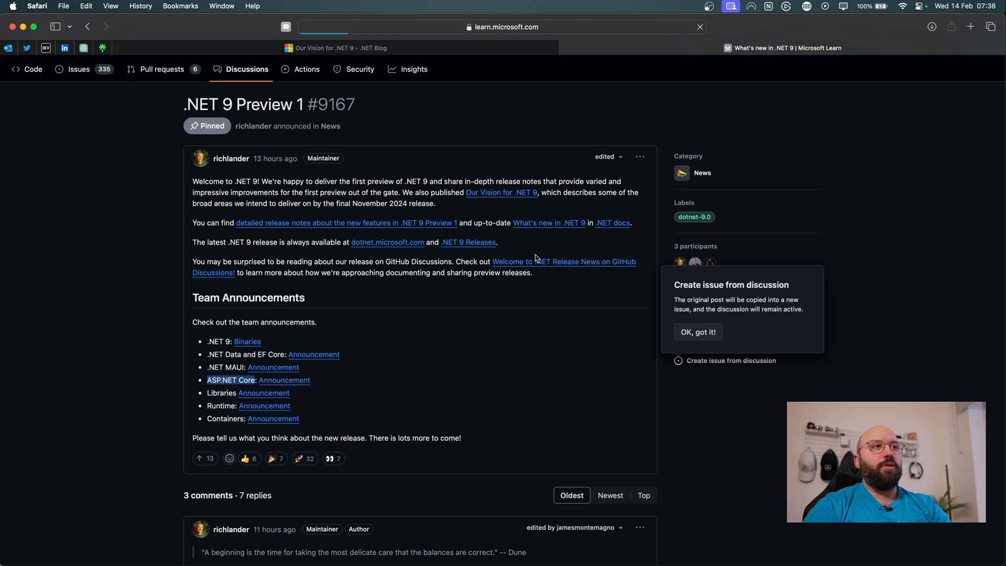
Skim the Serialization and LINQ sections of What's new in .NET 9 and go back to the discussion
click(783, 47)
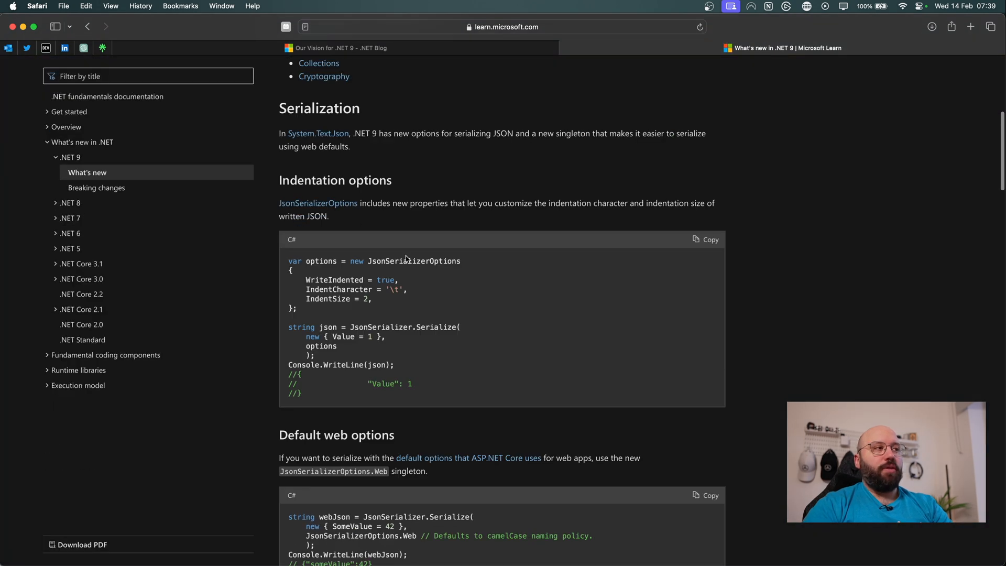
scroll(down, 3)
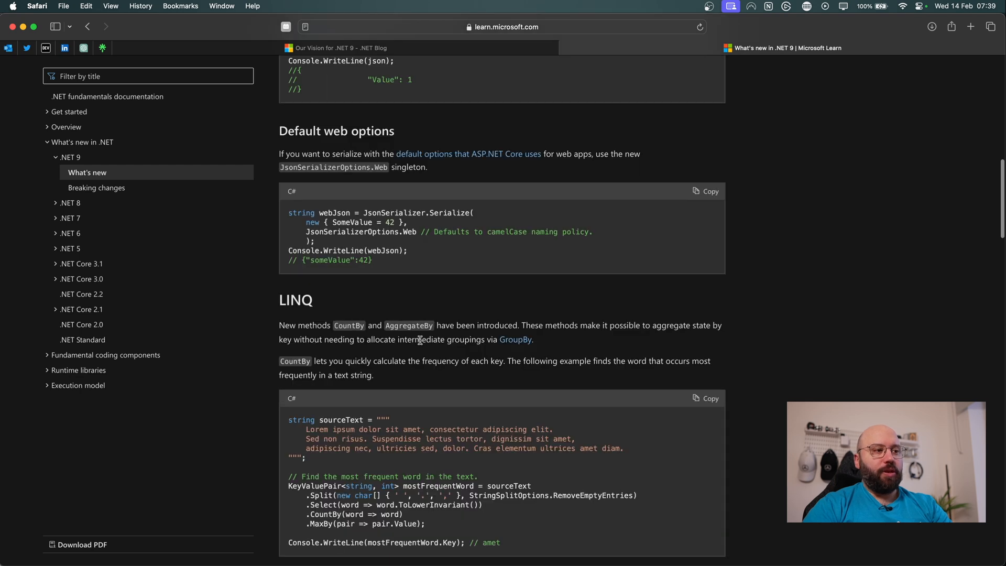
scroll(down, 3)
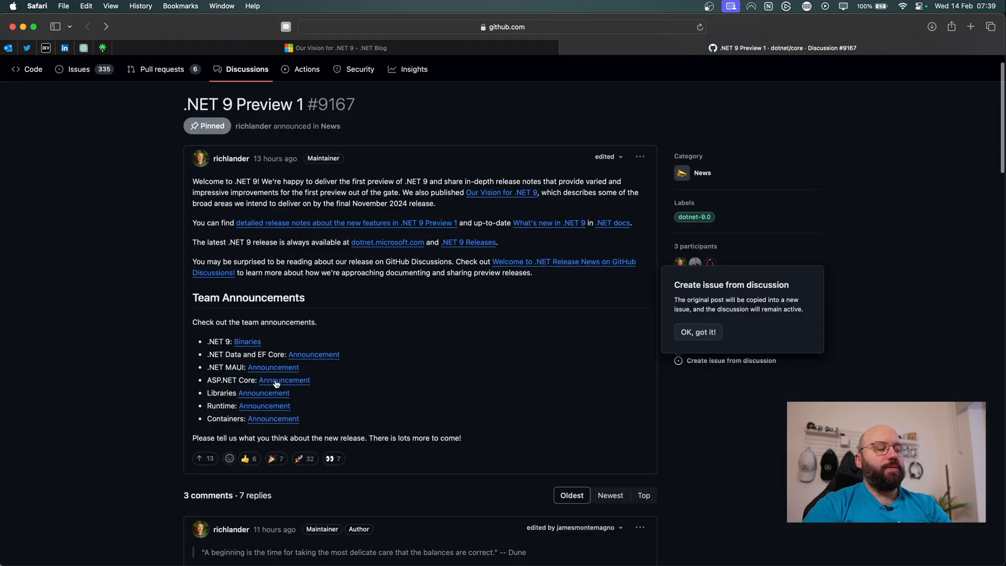
Skim What's New in EF Core 9 through query parameterization and ExecuteUpdate, then return to the discussion
click(284, 379)
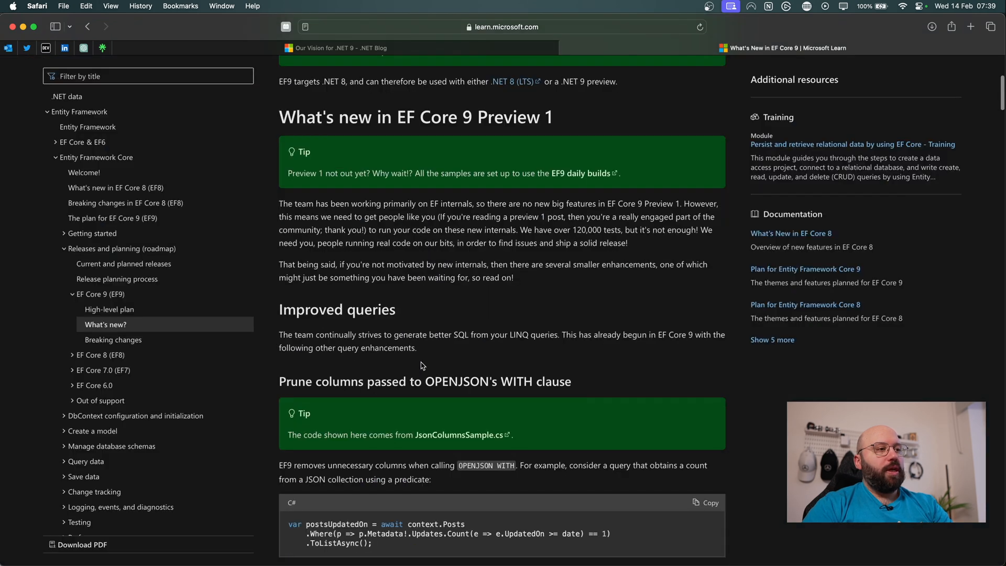
scroll(down, 3)
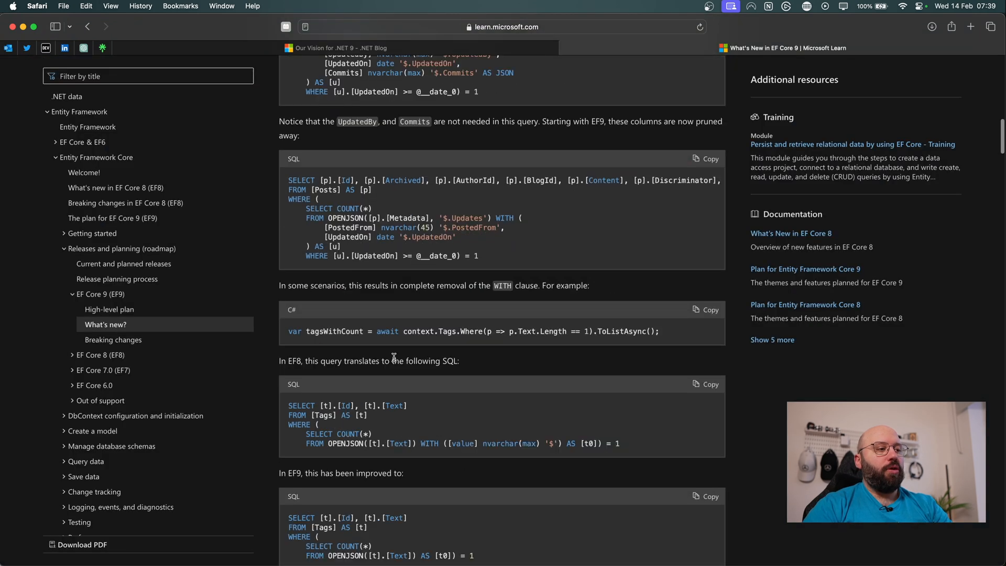
scroll(down, 3)
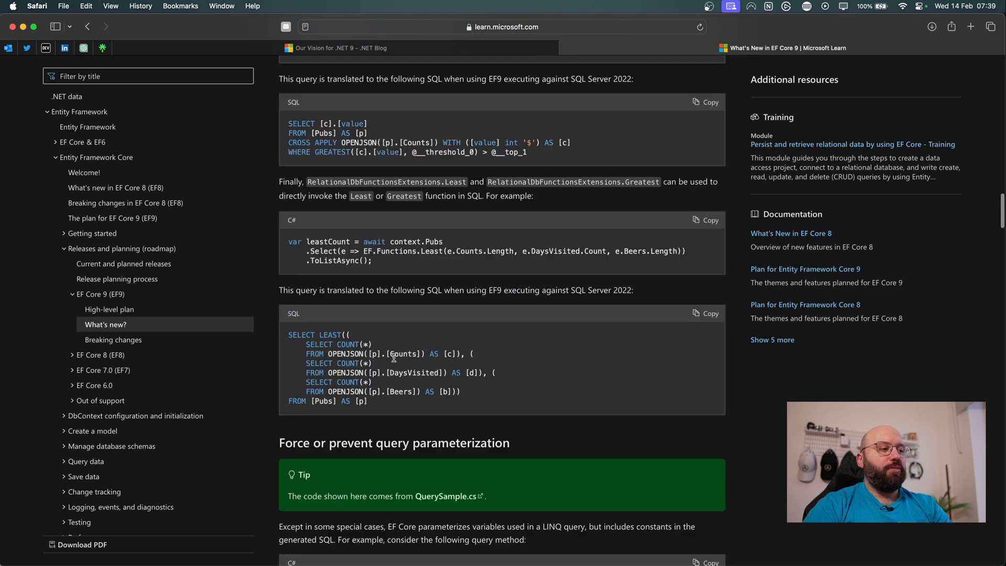
scroll(down, 3)
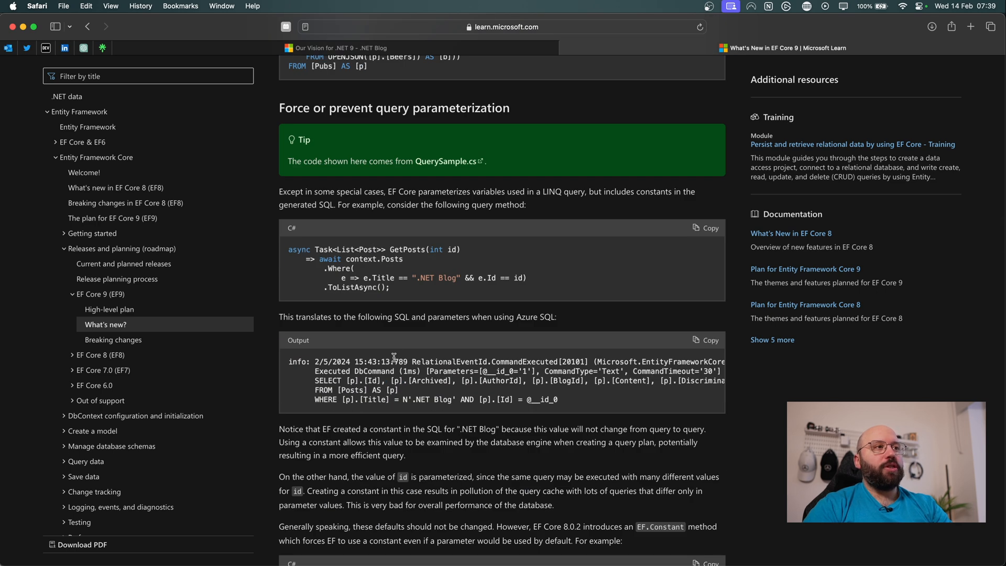
scroll(down, 3)
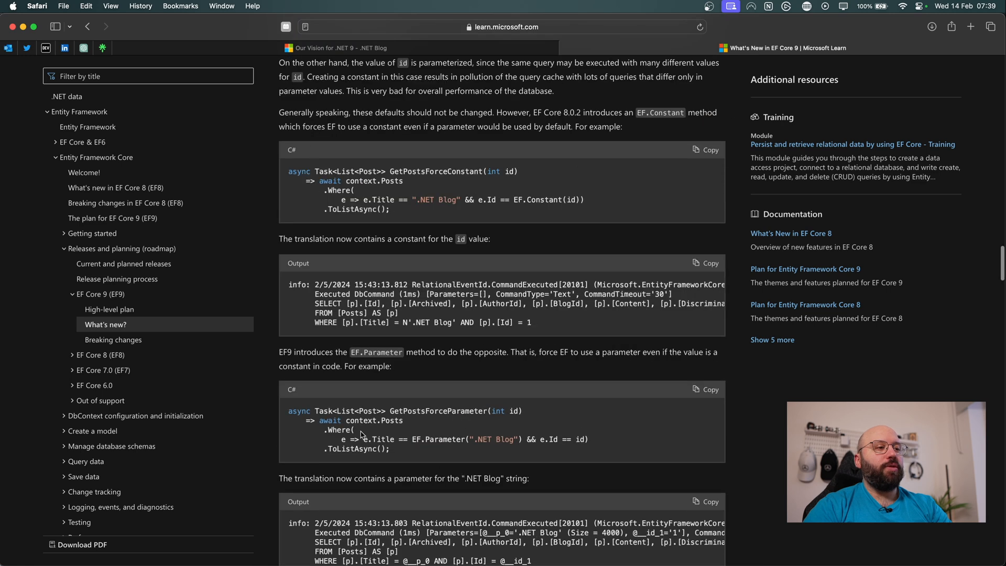
scroll(down, 3)
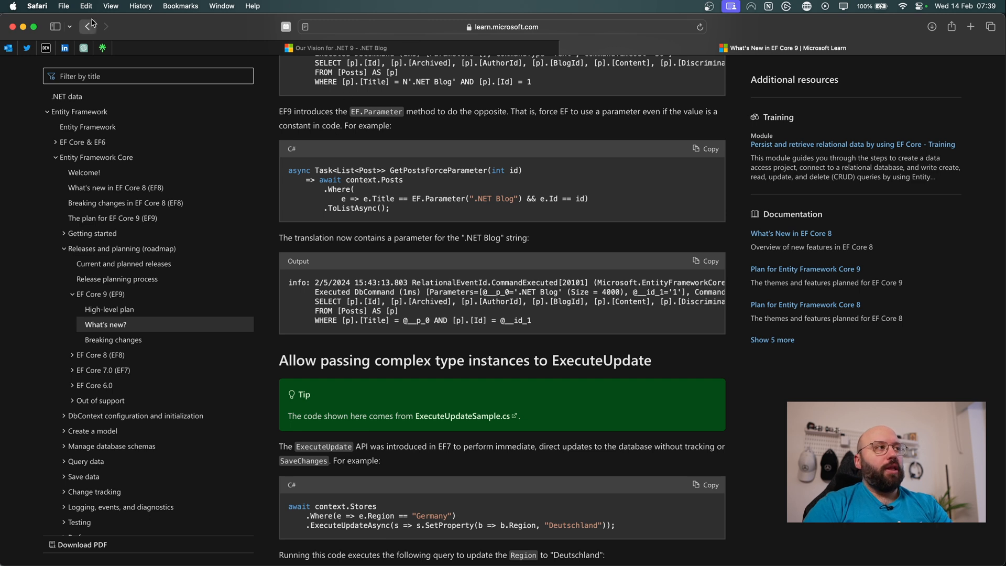
click(84, 26)
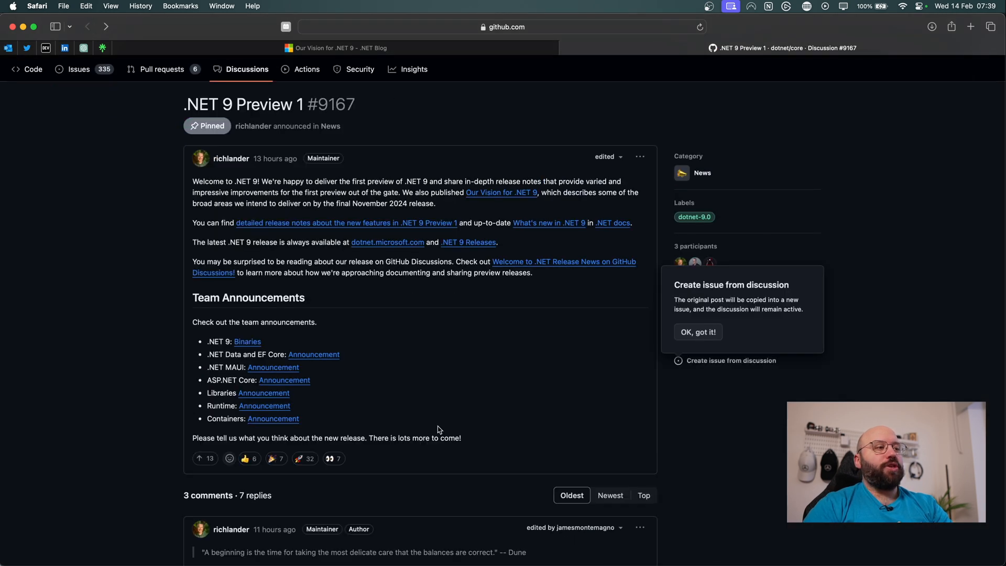
mouse_move(395, 409)
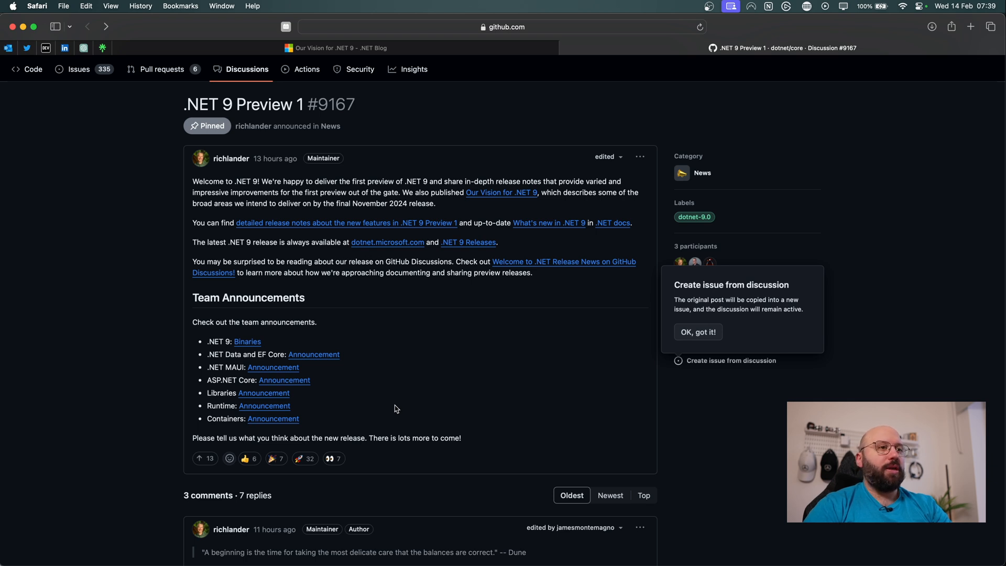
mouse_move(241, 342)
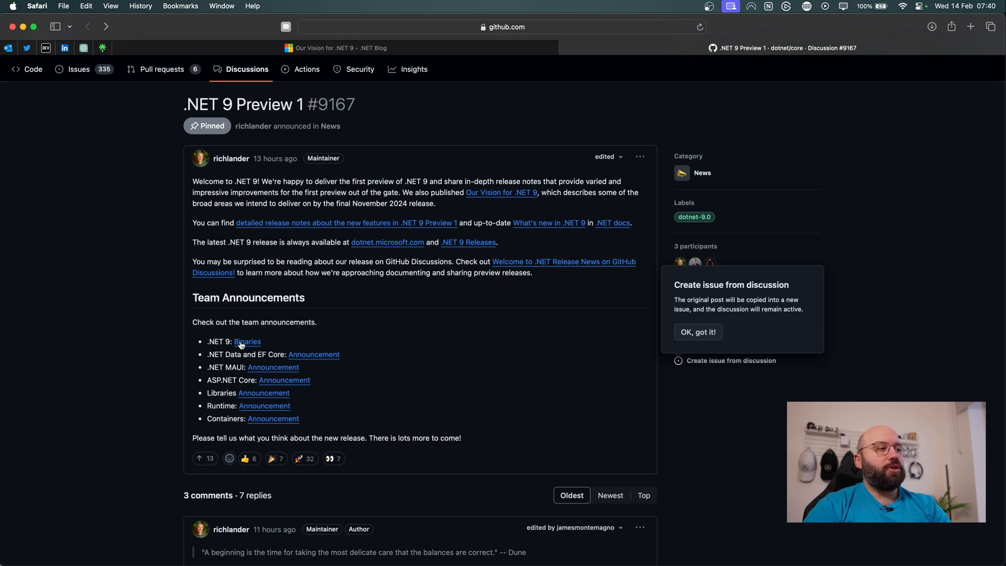
Follow the .NET 9 'Binaries' link to the 9.0.0 Preview 1 release notes with its Downloads table
click(247, 342)
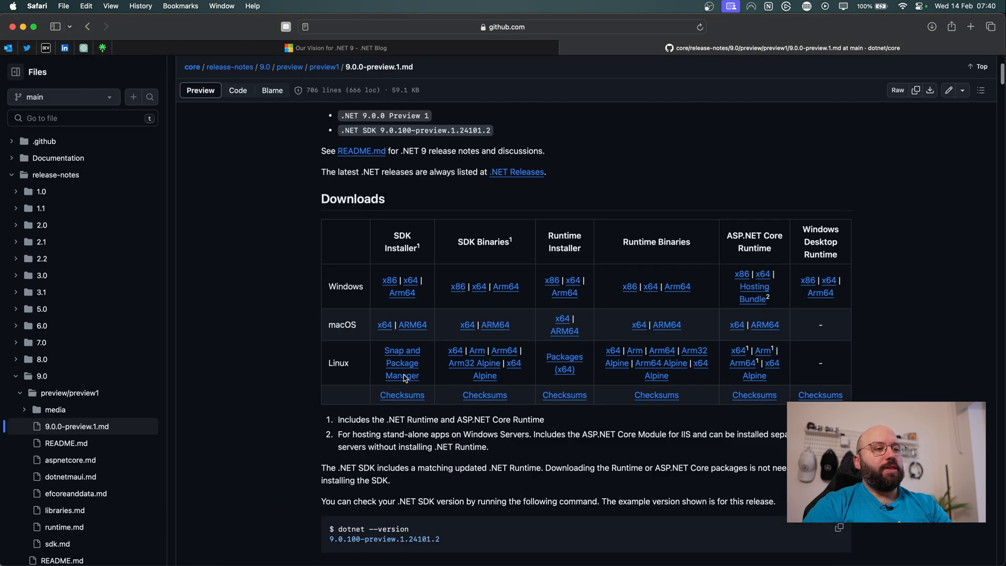
mouse_move(387, 291)
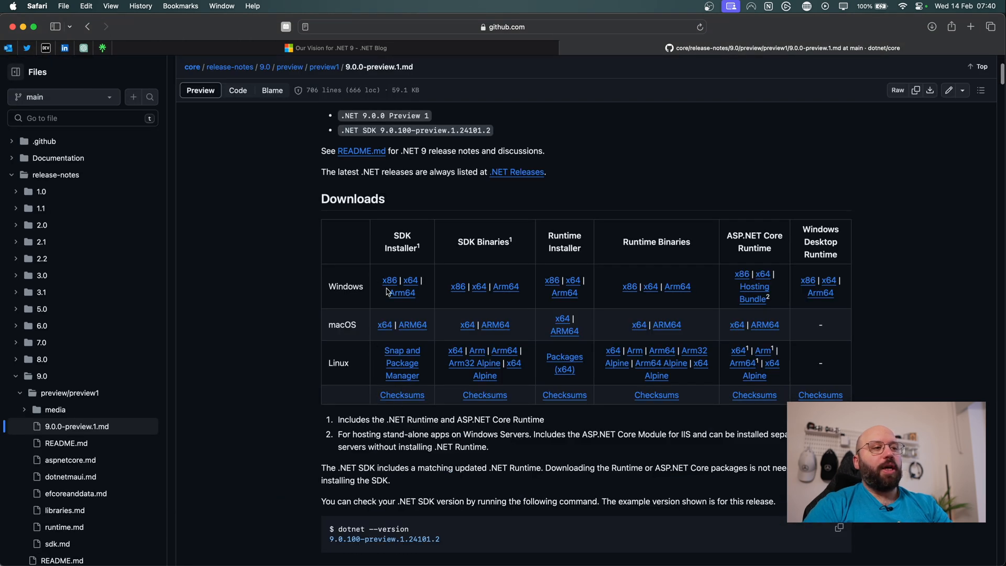
mouse_move(381, 332)
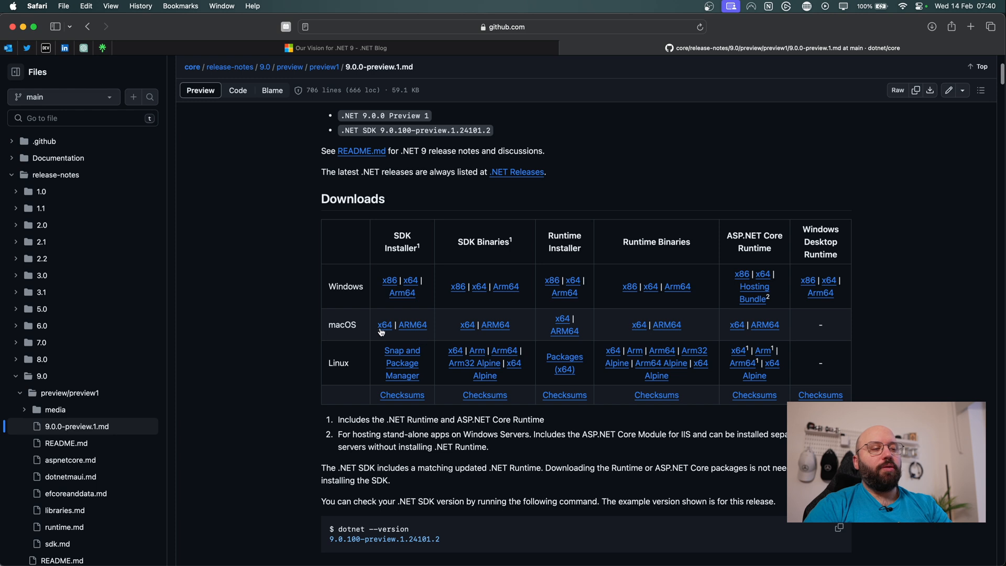
mouse_move(416, 335)
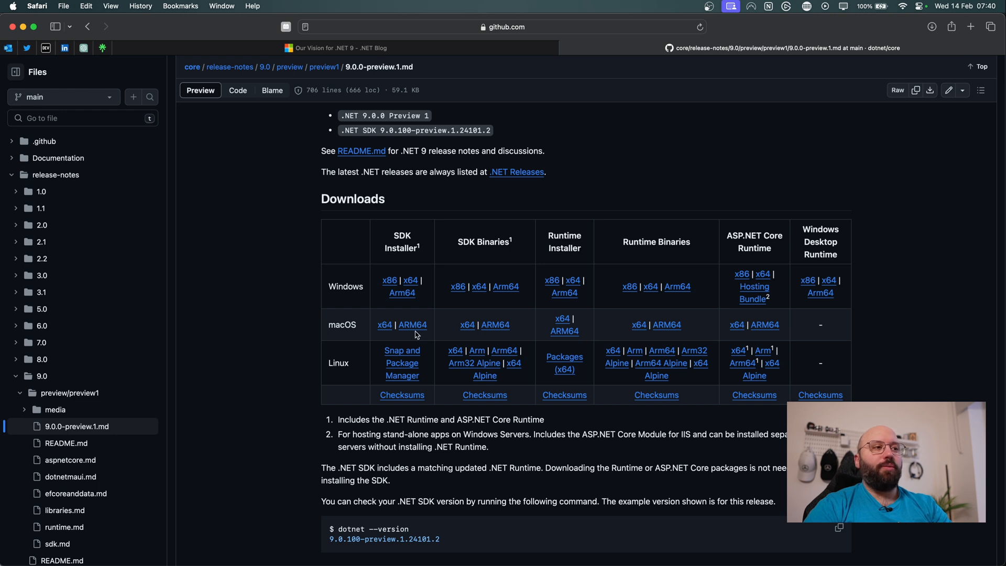
mouse_move(345, 347)
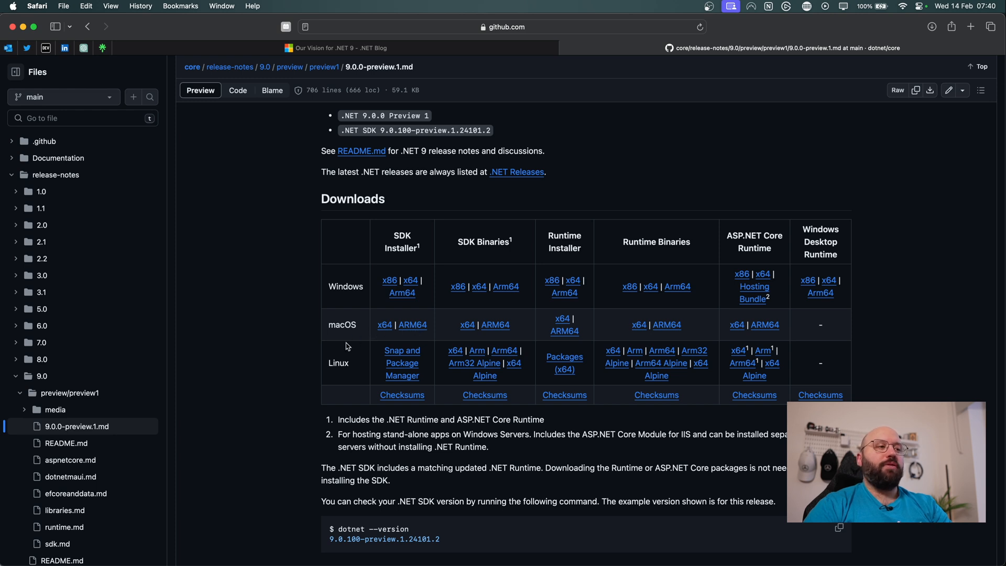
mouse_move(413, 325)
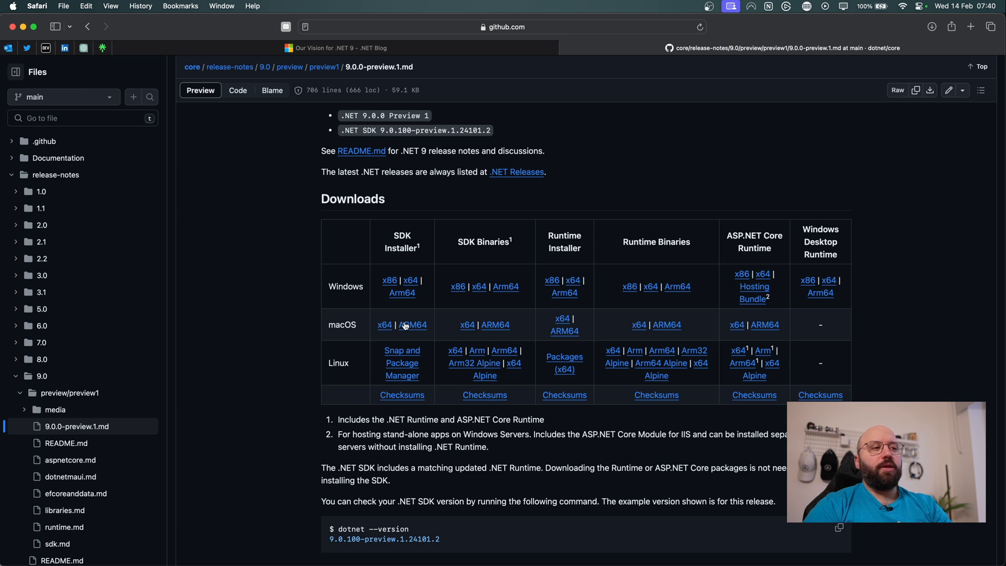
mouse_move(410, 327)
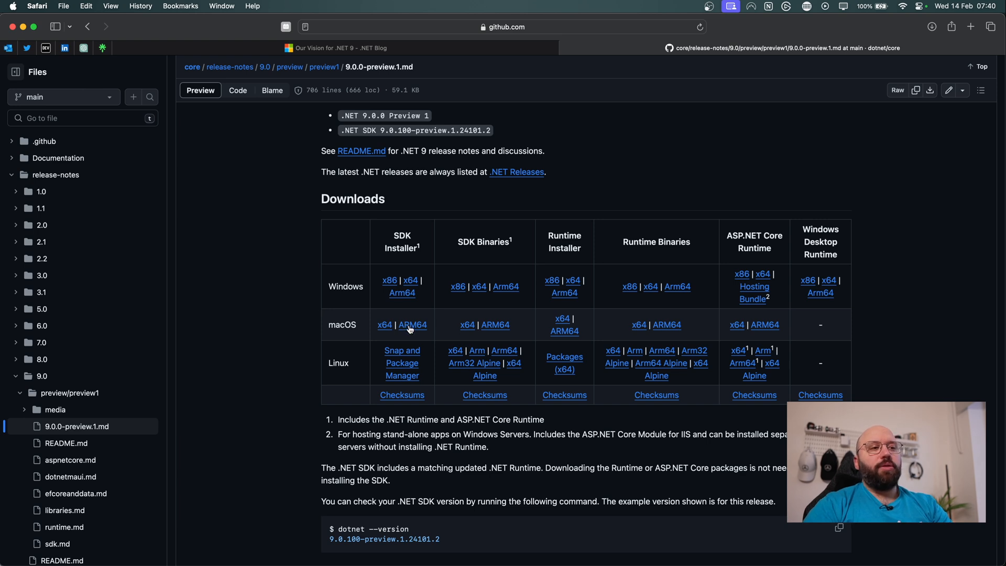
scroll(down, 3)
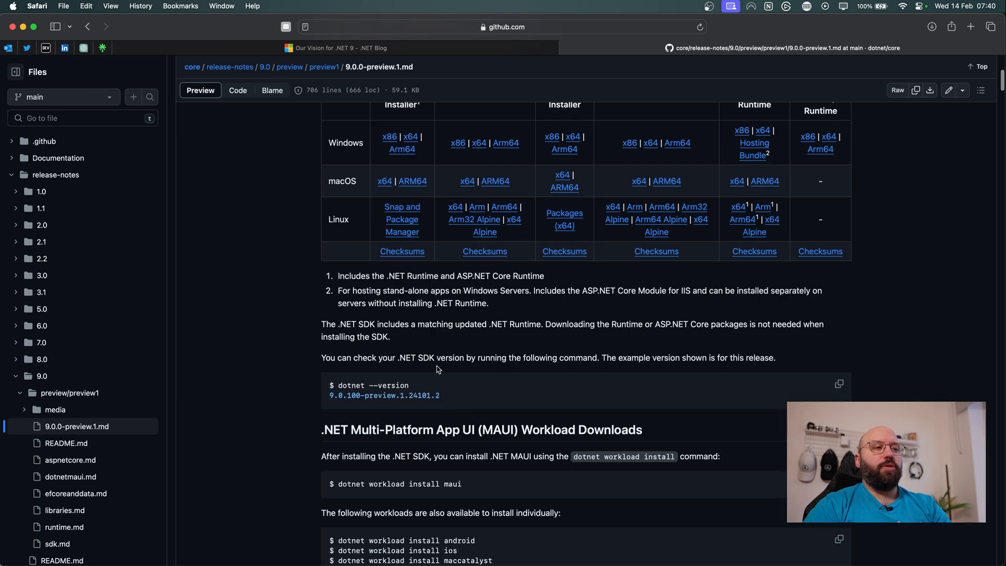
scroll(down, 3)
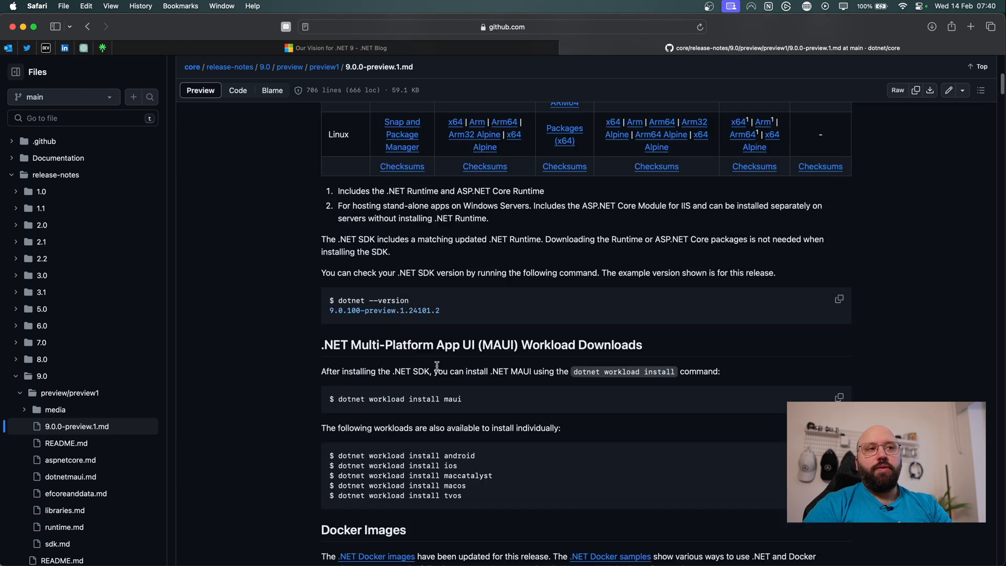